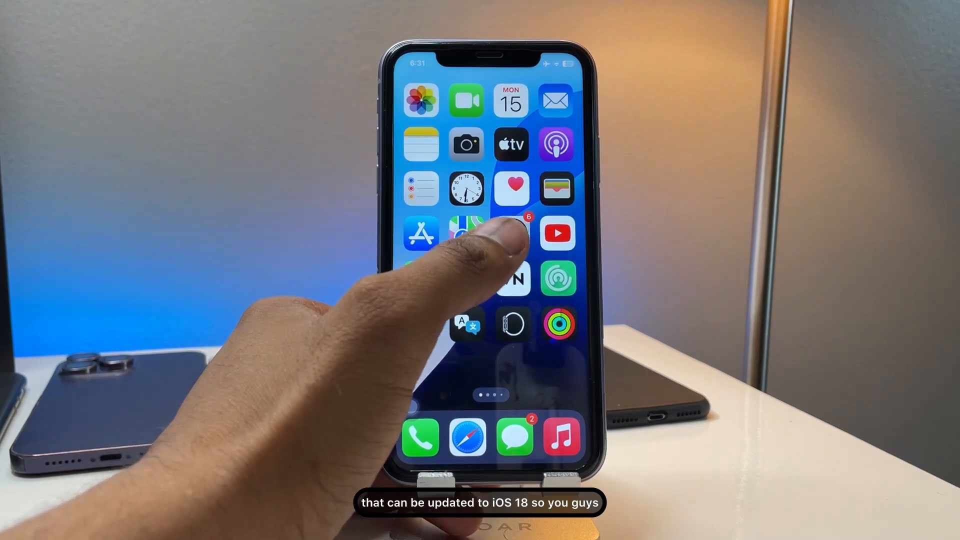
Launch Safari from the dock with its search field ready.
click(467, 233)
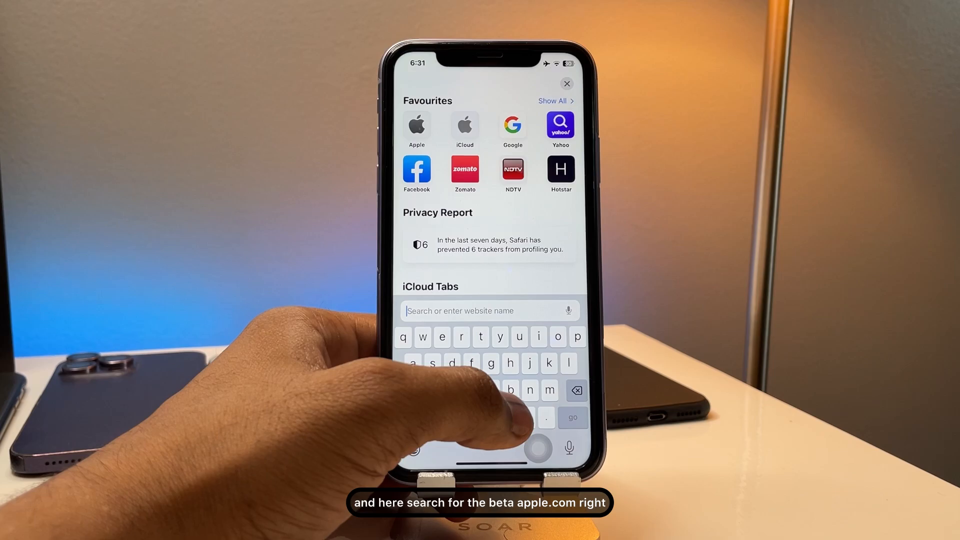
Search 'beta', go to the Apple Beta site and choose Sign up.
text(betaa apple com)
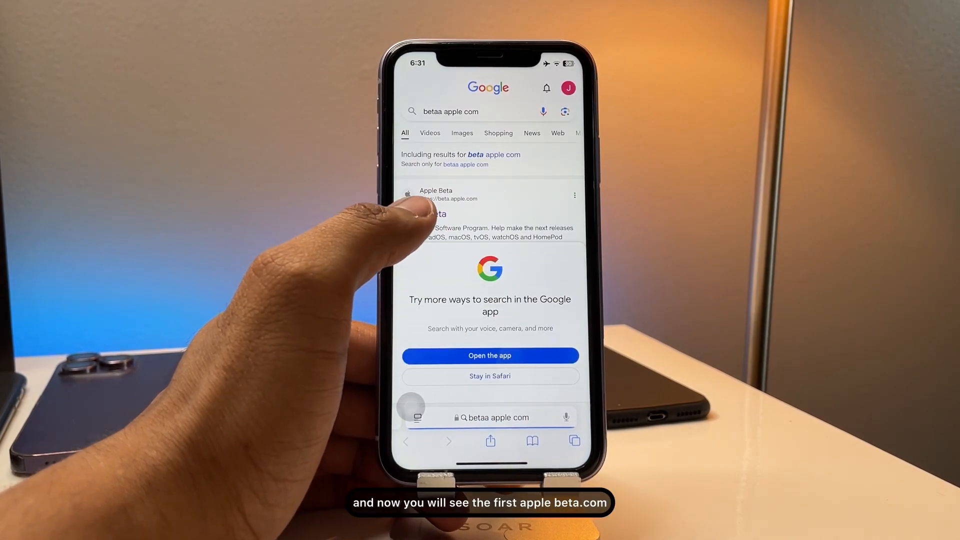
click(436, 194)
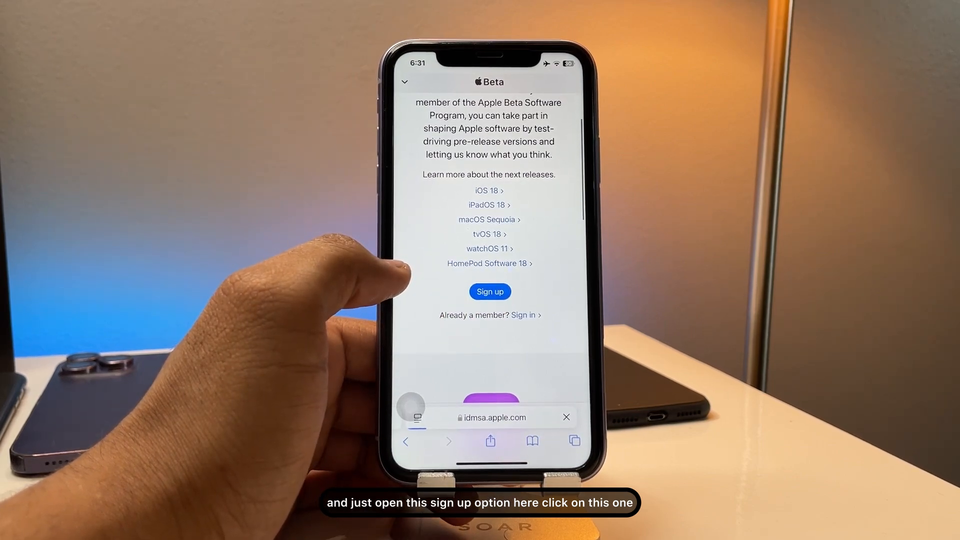
click(489, 291)
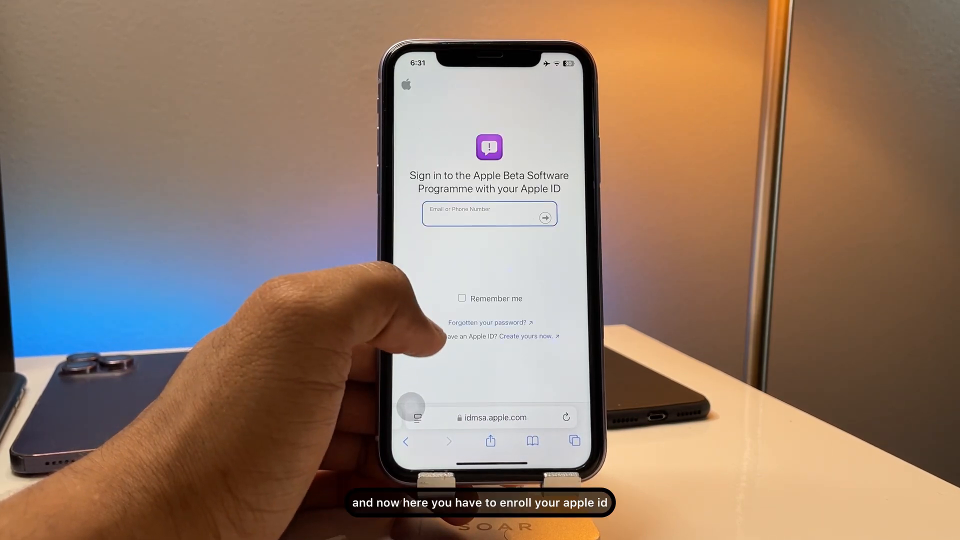
Sign in with the Apple ID to reach the 'Turn on beta updates' guide step.
click(484, 214)
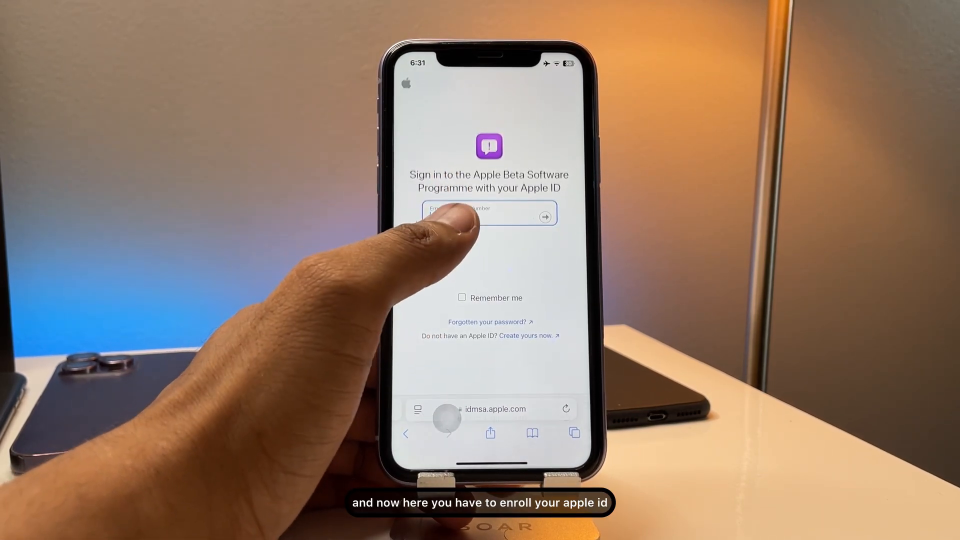
click(489, 216)
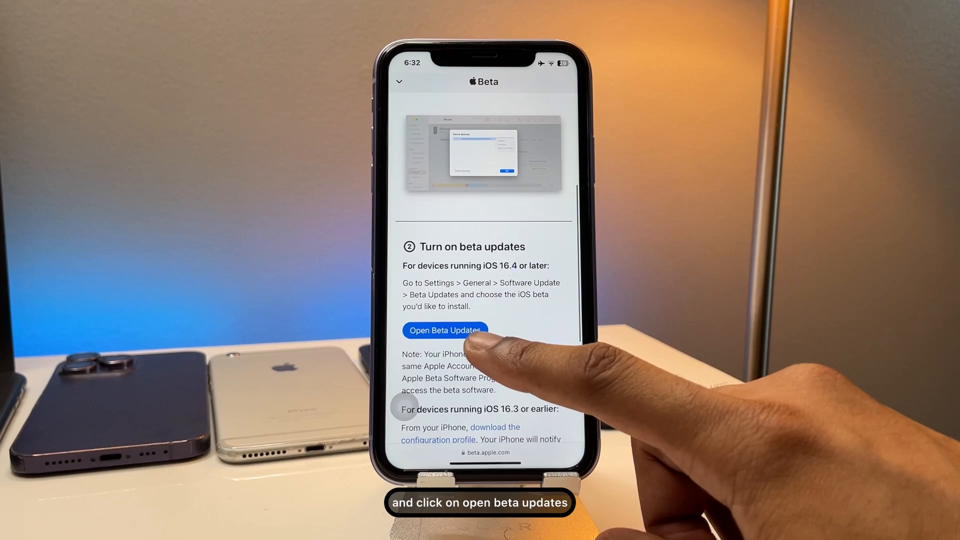
Jump from the guide to the iPhone's Beta Updates settings.
click(444, 331)
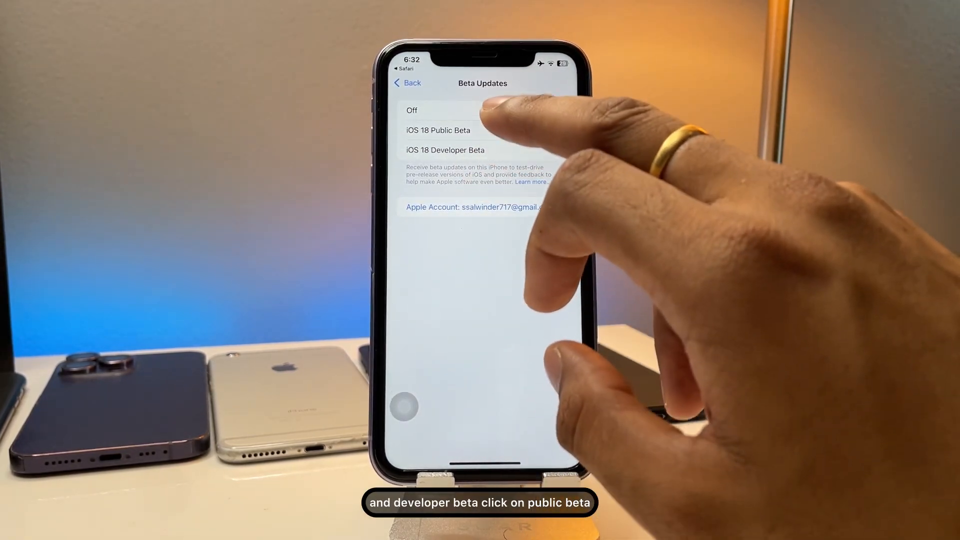
Select iOS 18 Public Beta and view the 6.14 GB iOS 18 Beta in Software Update.
click(438, 130)
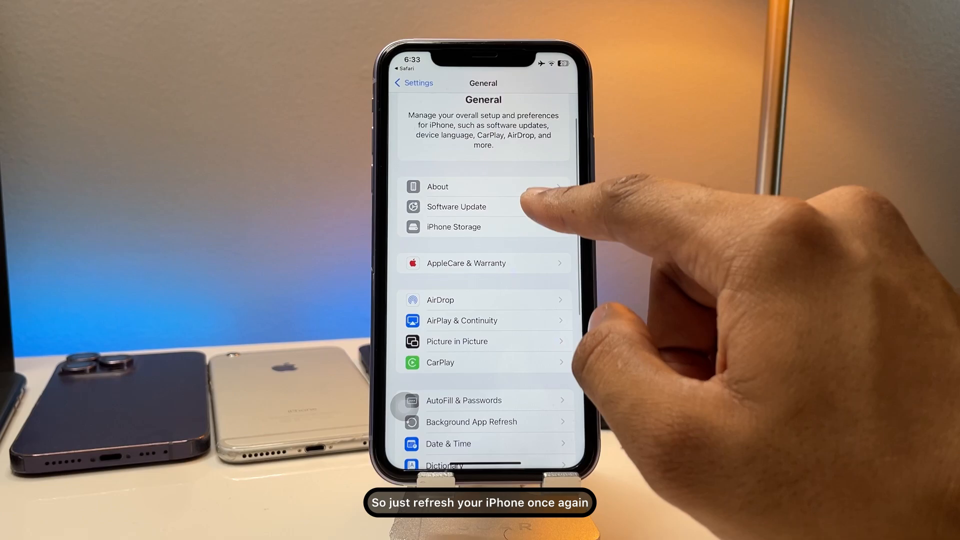
click(456, 206)
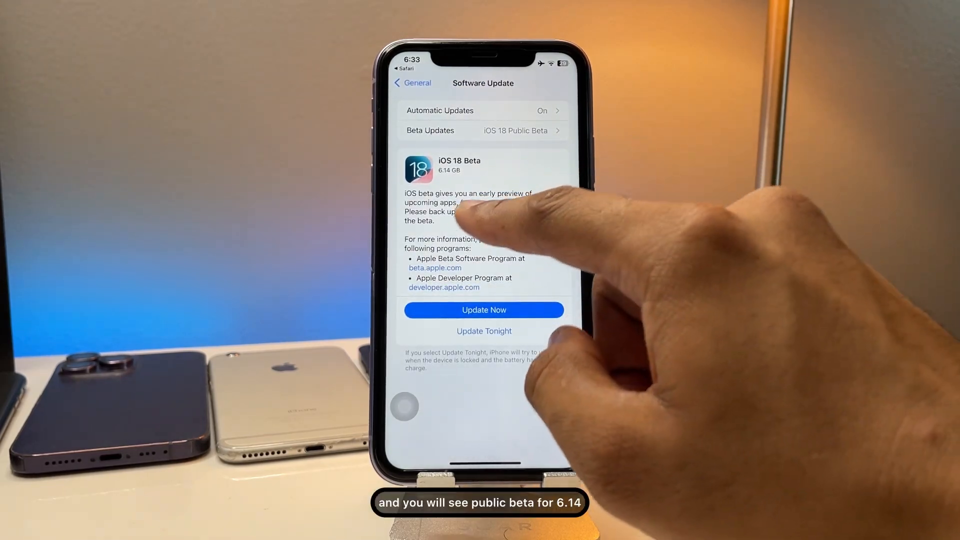